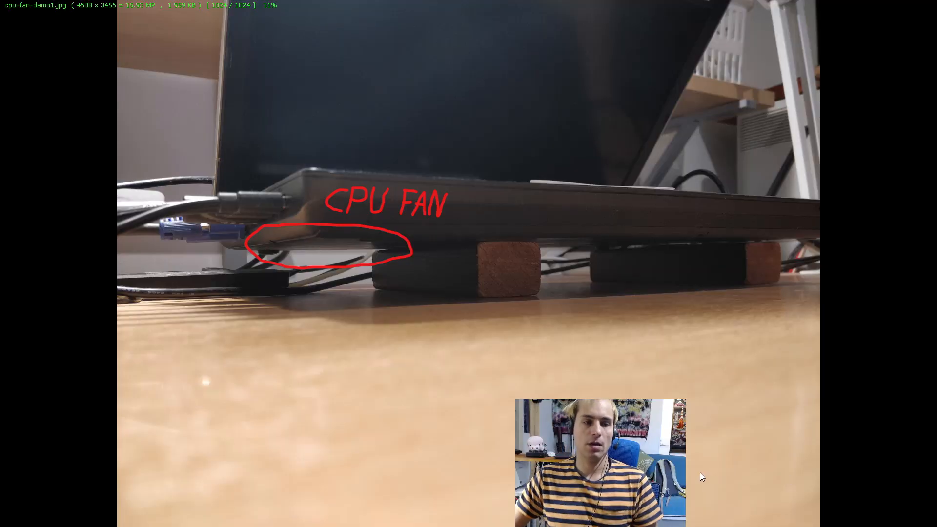
{"action": "mouse_move", "coordinate": [774, 455]}
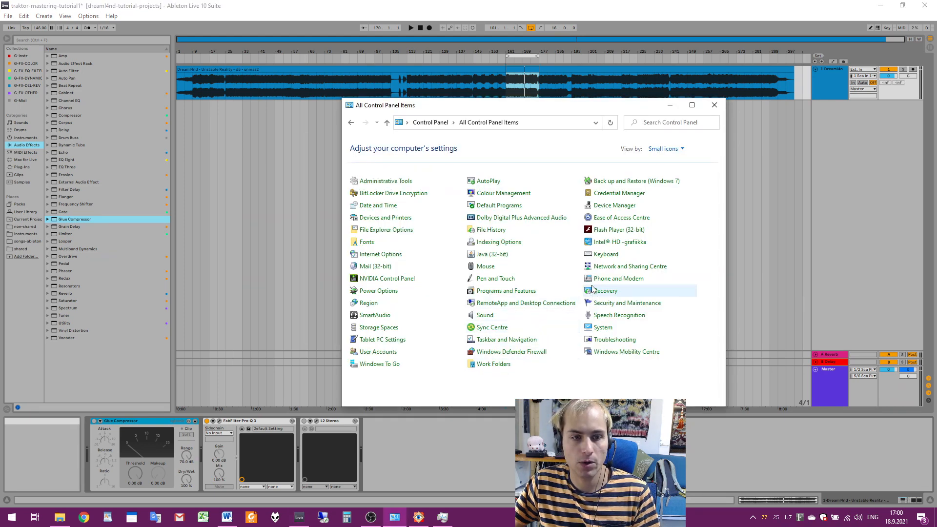
Step: Reach the advanced power settings of the GGG High Performance 1 plan via Power Options
{"action": "left_click", "coordinate": [379, 290]}
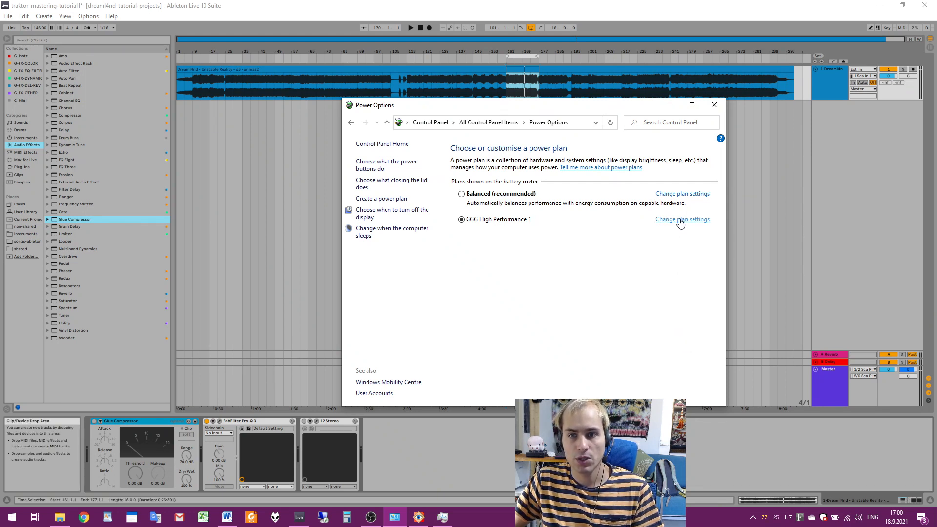
{"action": "left_click", "coordinate": [682, 219]}
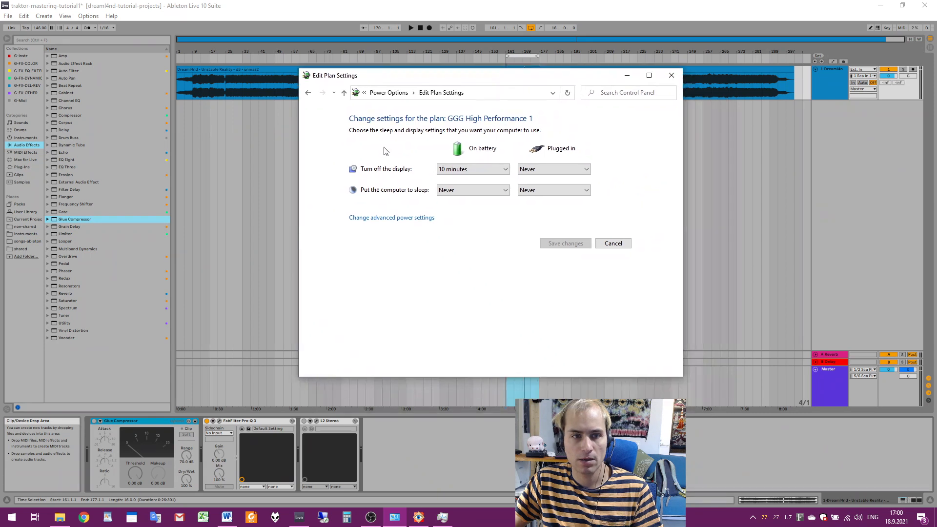
{"action": "left_click", "coordinate": [391, 216]}
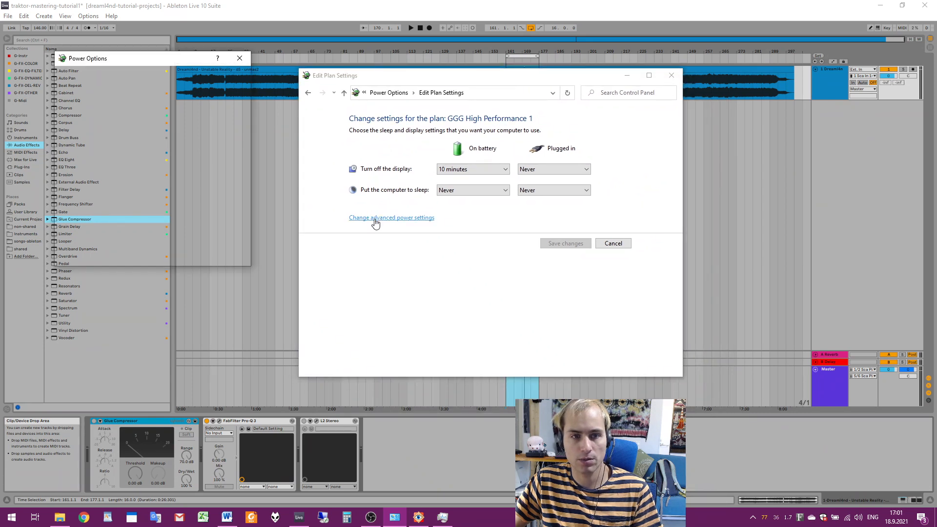
Step: Expand Processor power management to show minimum 5%/80% and maximum 100%/80% processor states
{"action": "left_click", "coordinate": [391, 217]}
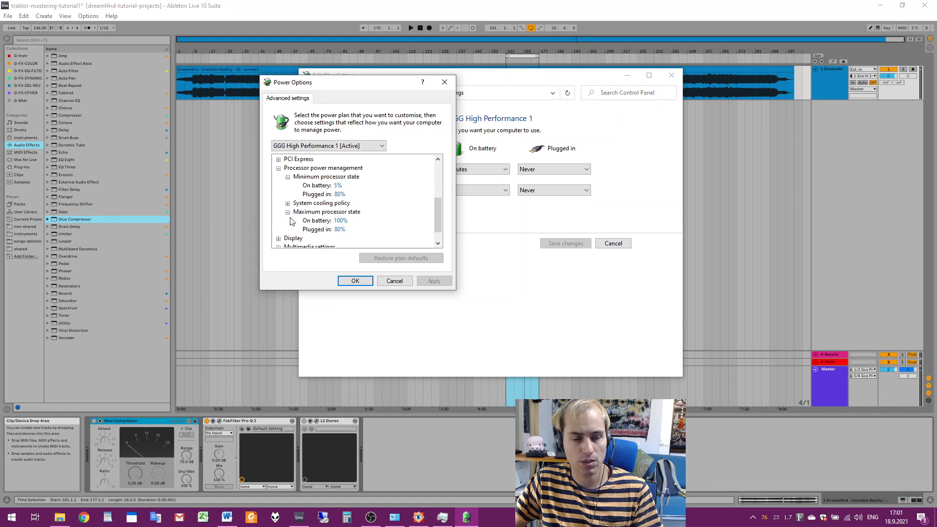
{"action": "mouse_move", "coordinate": [321, 203]}
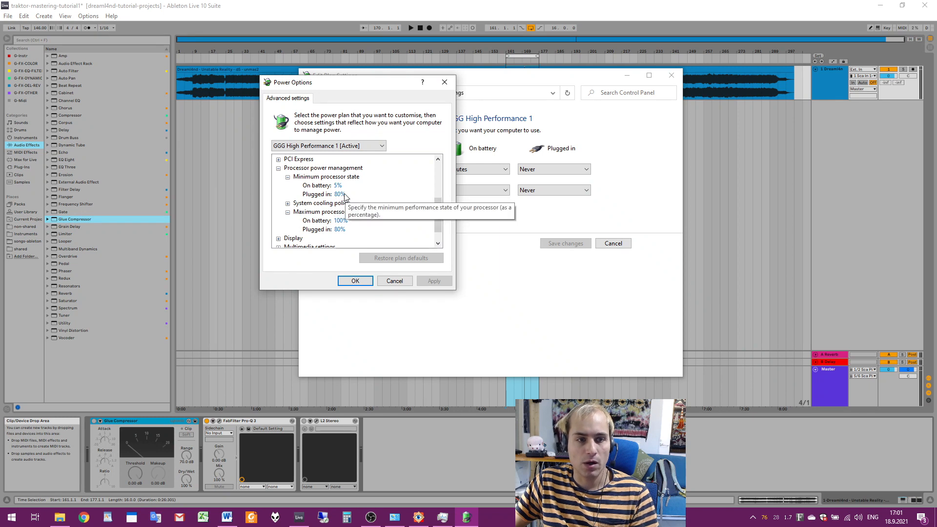
{"action": "mouse_move", "coordinate": [336, 199]}
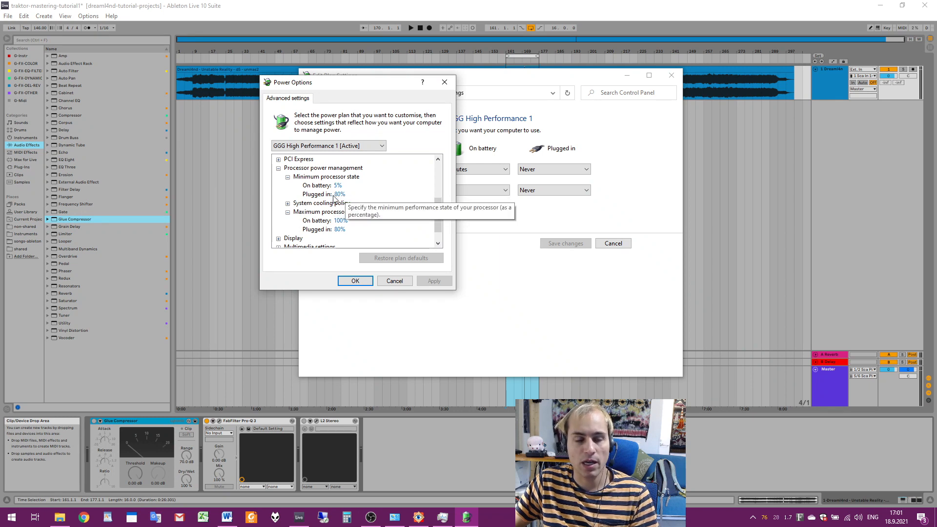
{"action": "mouse_move", "coordinate": [345, 200]}
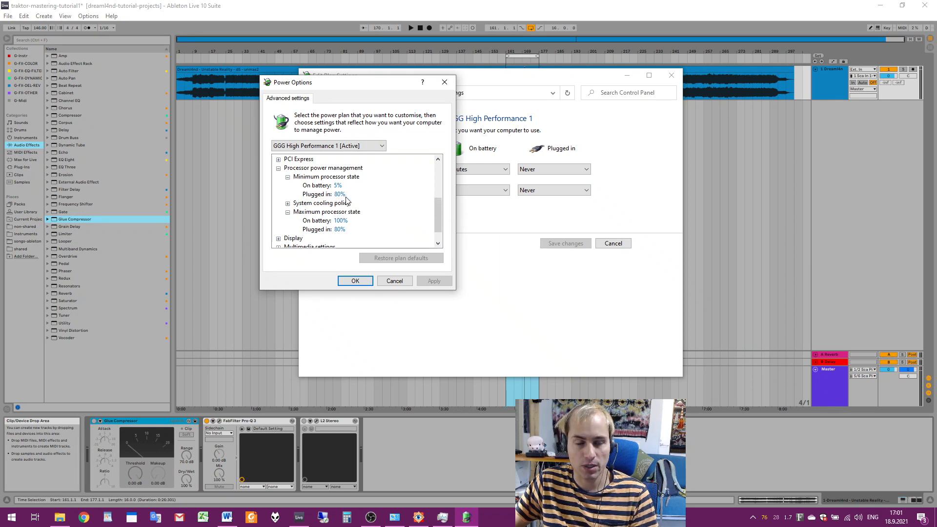
{"action": "mouse_move", "coordinate": [345, 200]}
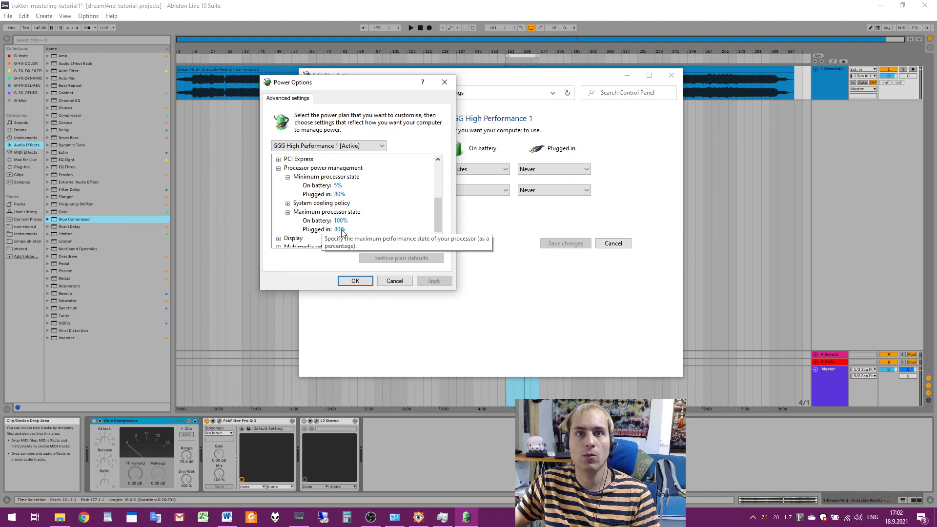
{"action": "mouse_move", "coordinate": [341, 233]}
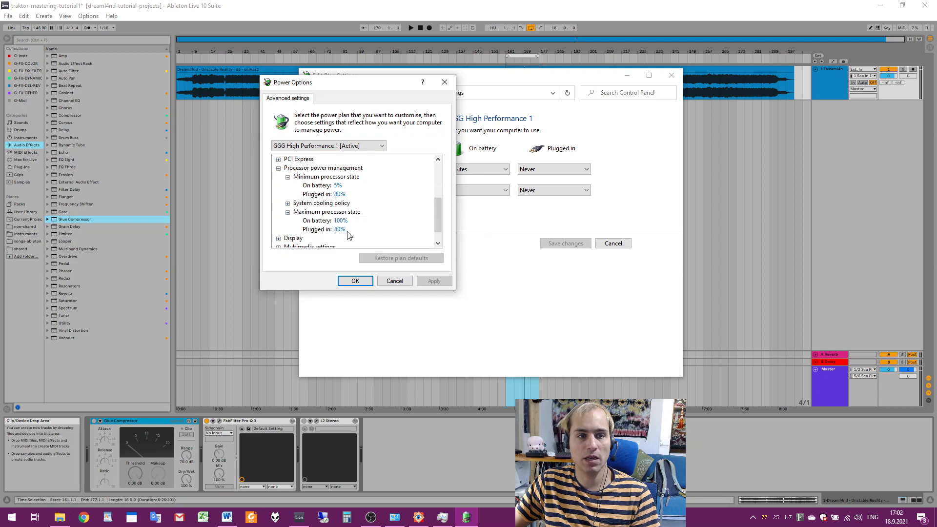
{"action": "mouse_move", "coordinate": [339, 194]}
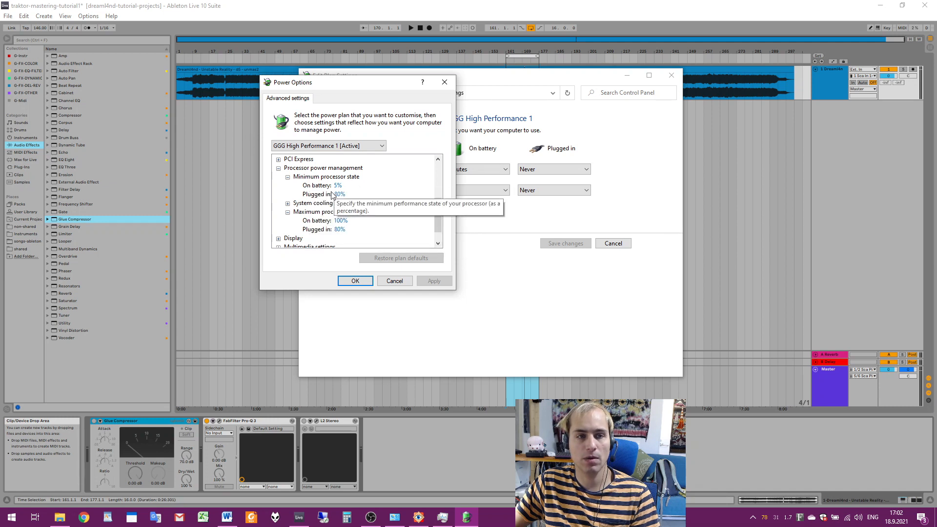